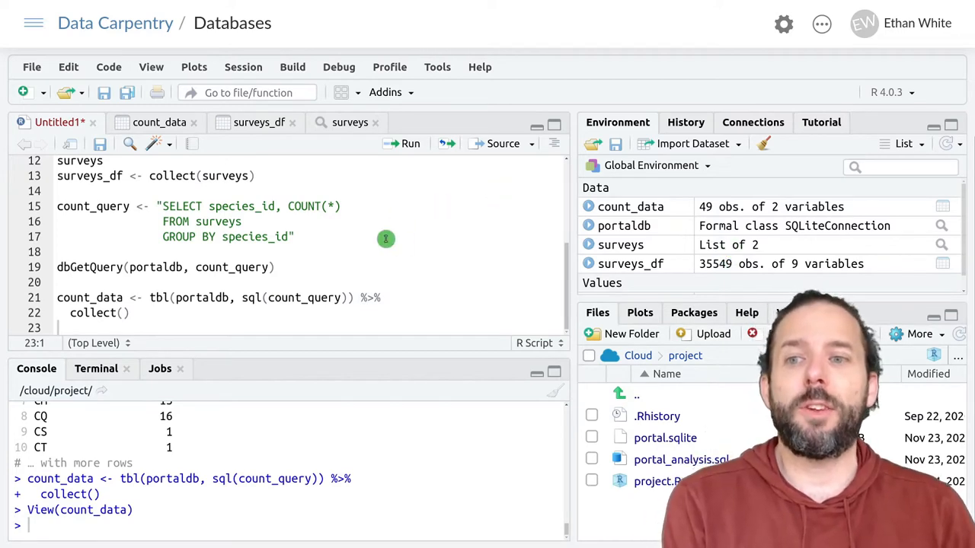
mouse_move(119, 268)
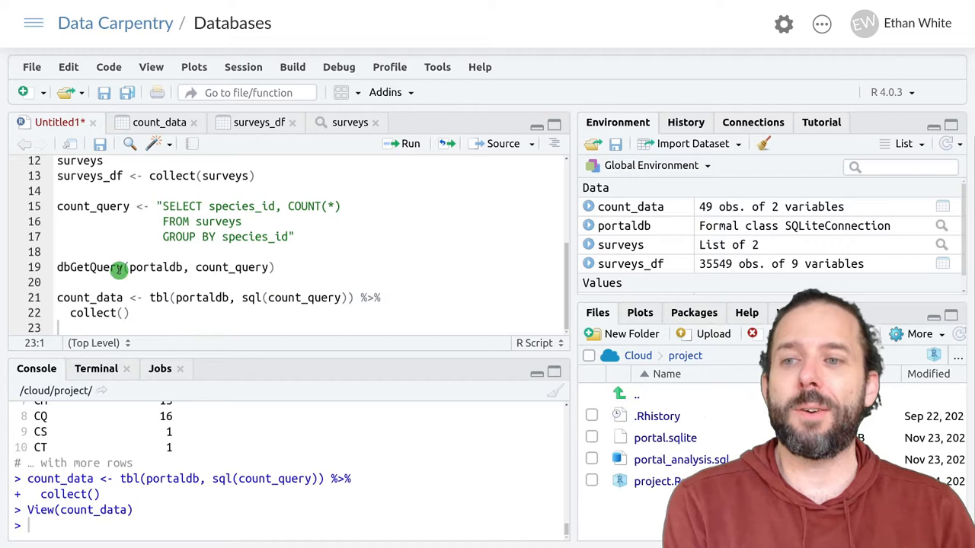
mouse_move(350, 218)
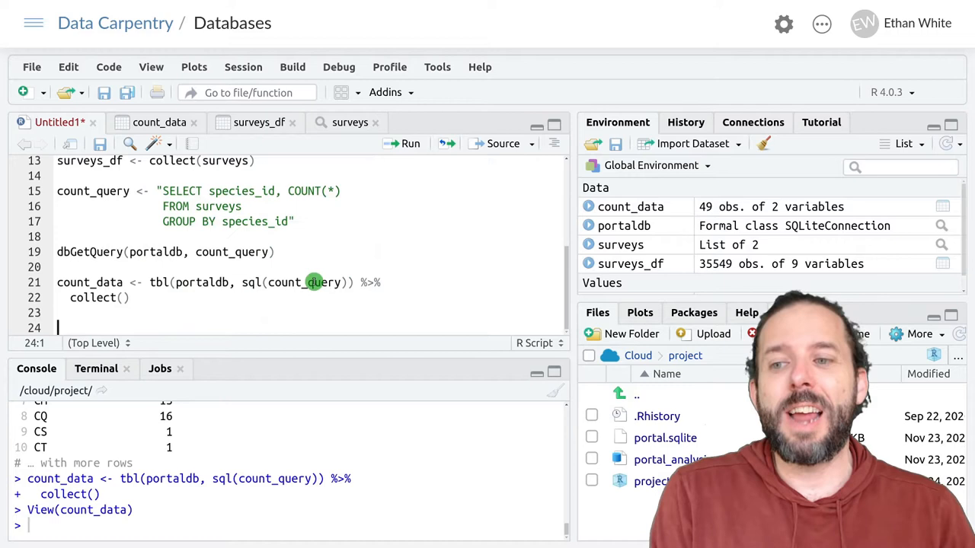
mouse_move(284, 297)
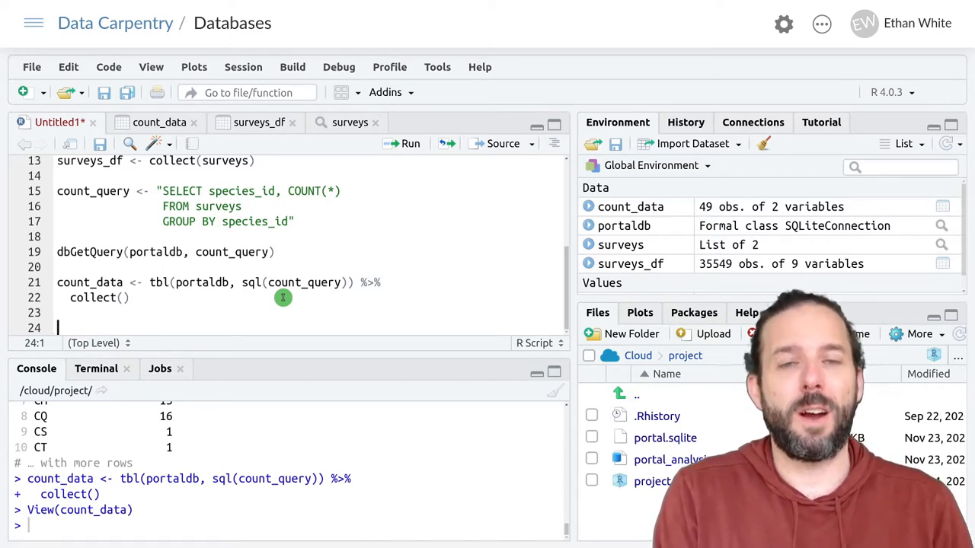
- Define surveys <- tbl(portaldb, "surveys") in the script and run it in the console
type("surveys")
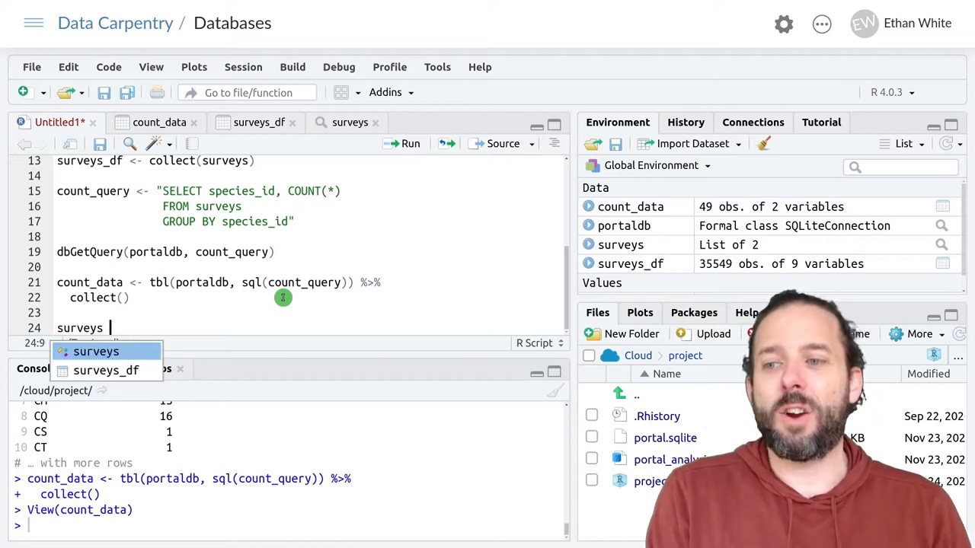
type("<-")
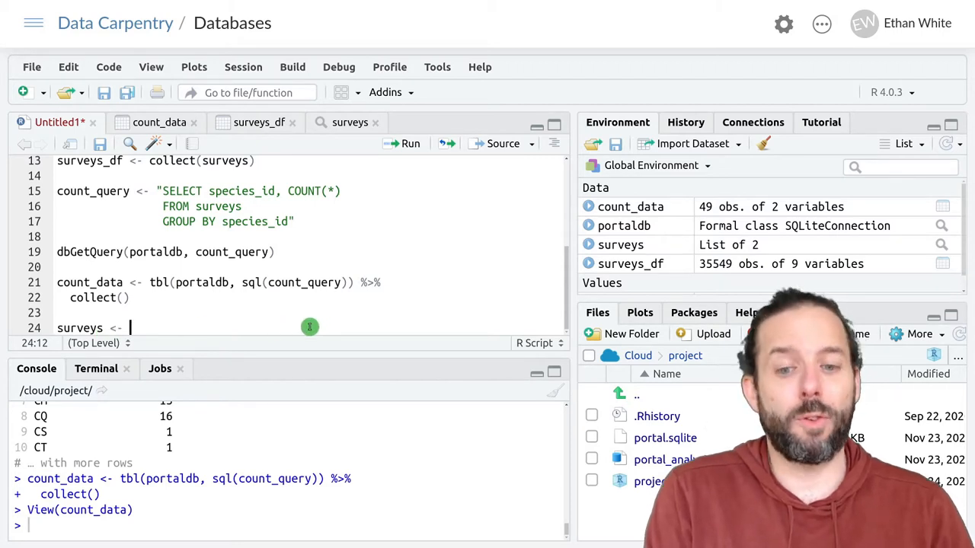
type("tbl(")
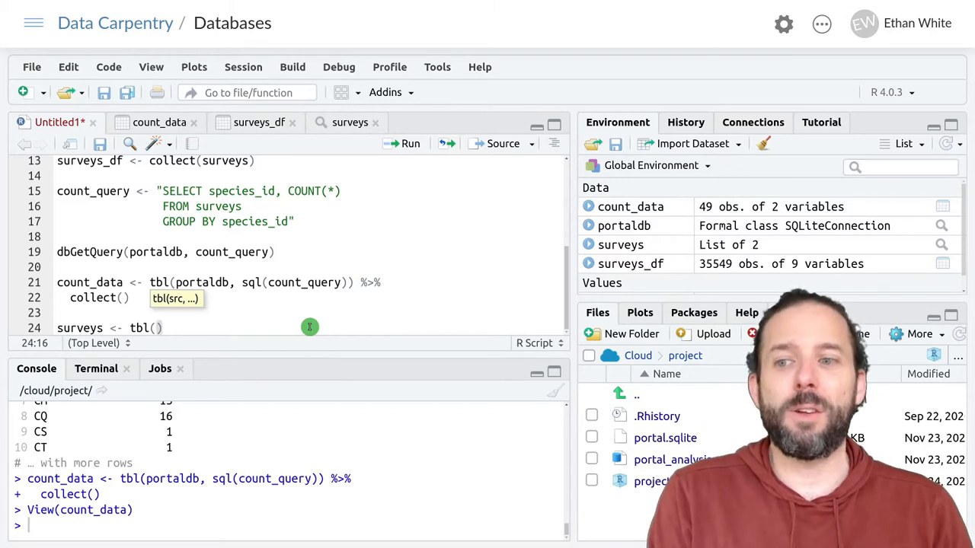
type("portl")
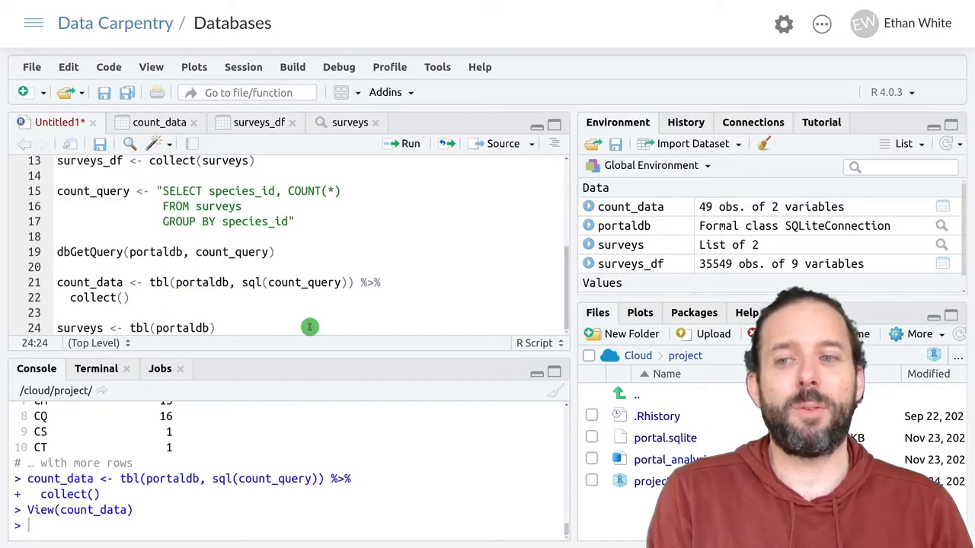
type("\"")
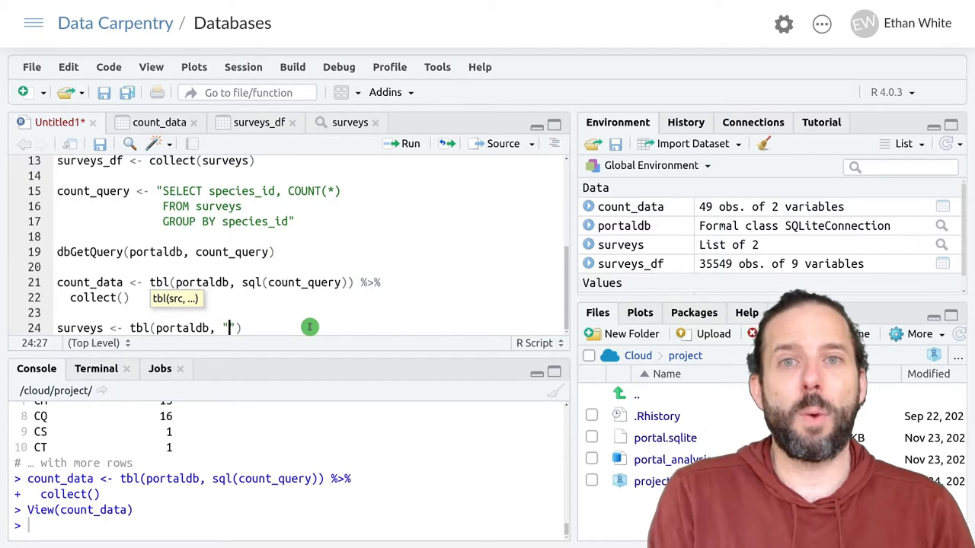
type("su")
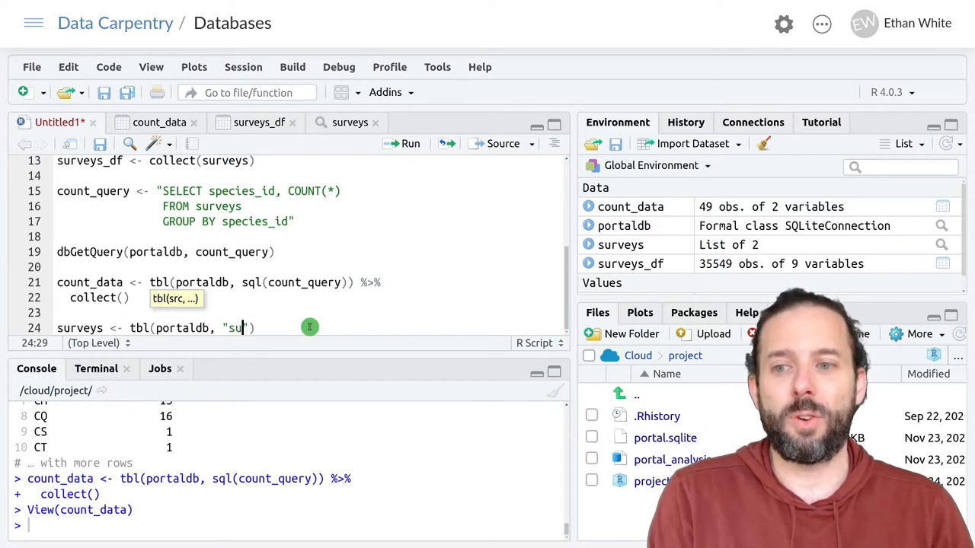
type("rveys")
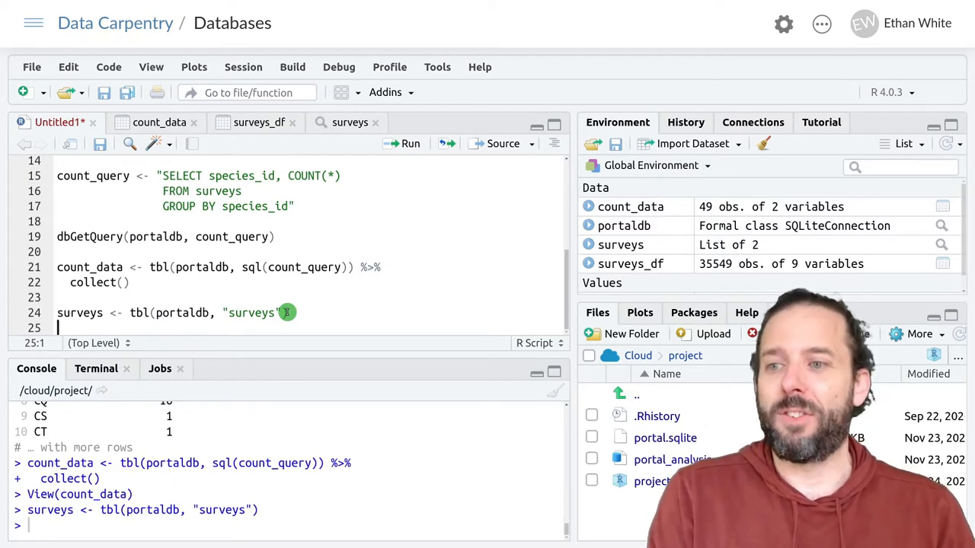
- Write species_counts <- surveys %>% group_by(species_id) %>% summarize(count = n()) and run it
type("species")
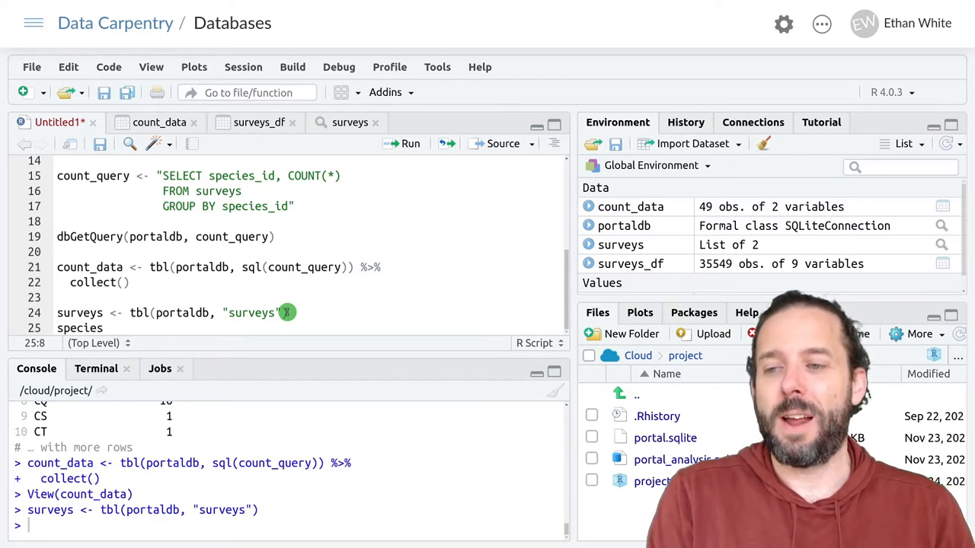
type("_coun")
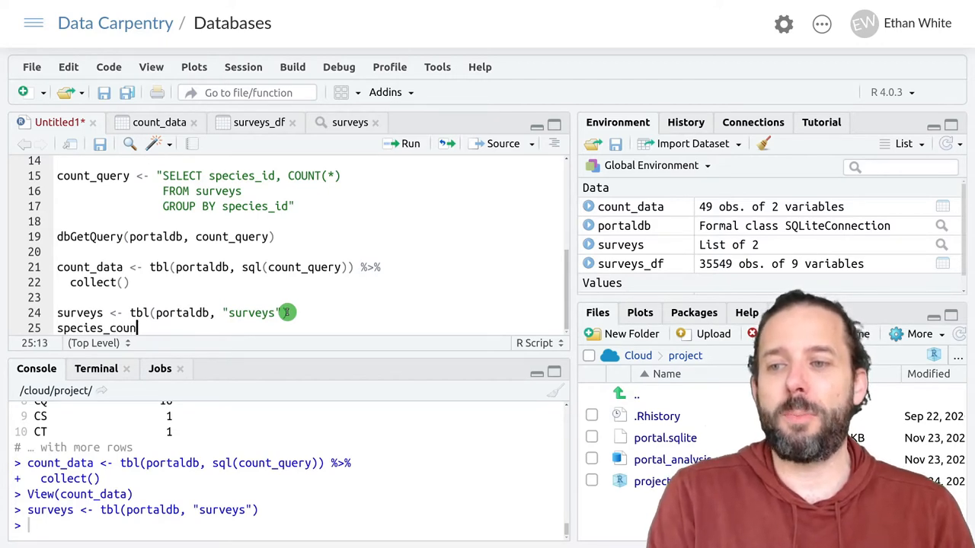
type("ts <-")
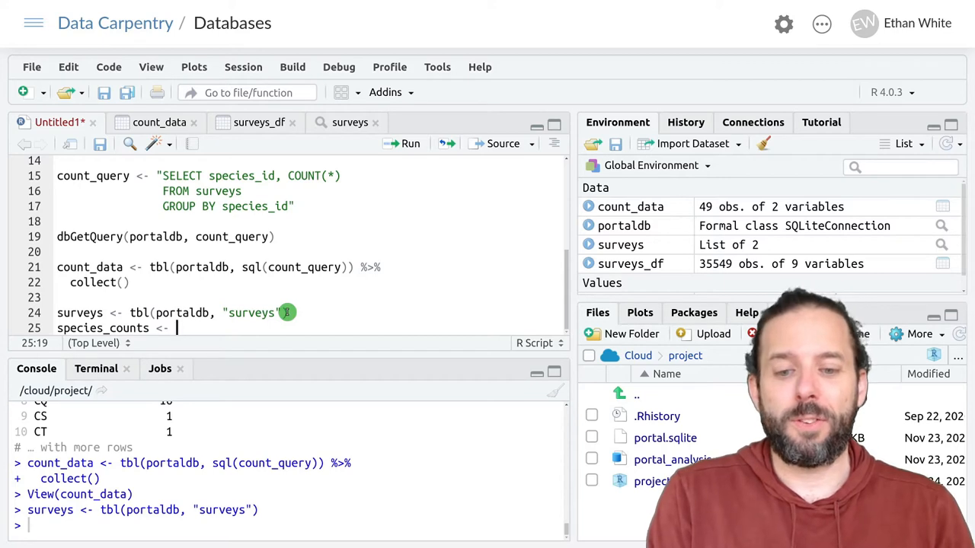
type("surveys")
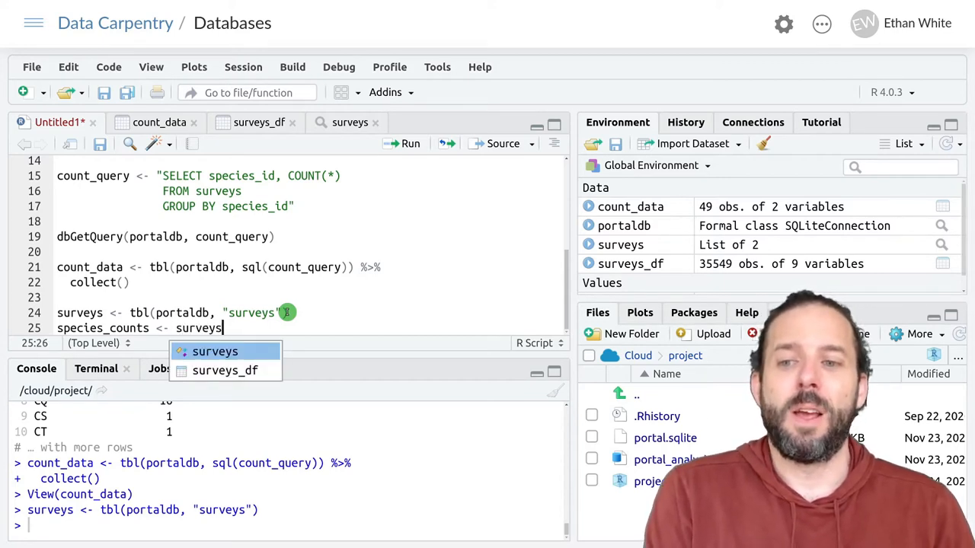
type("%>%")
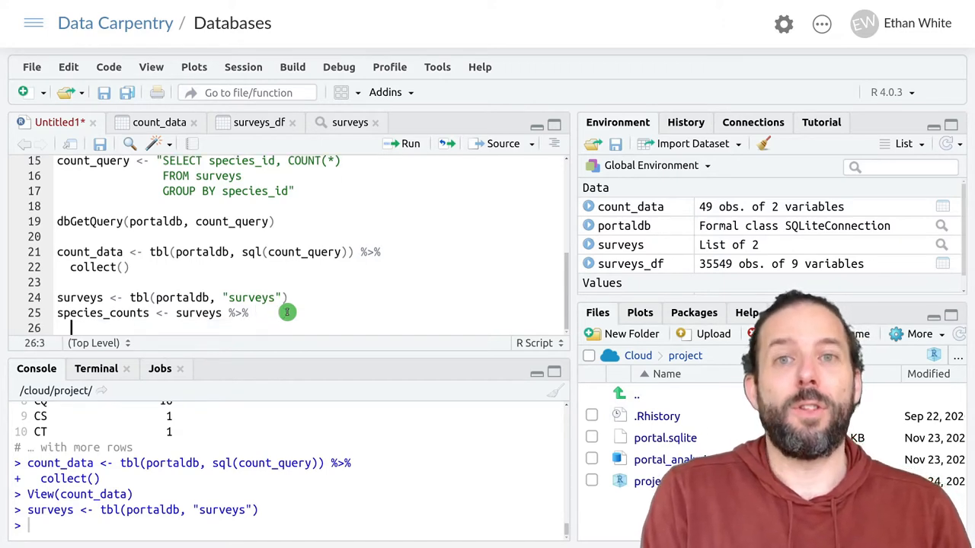
type("group_by(s")
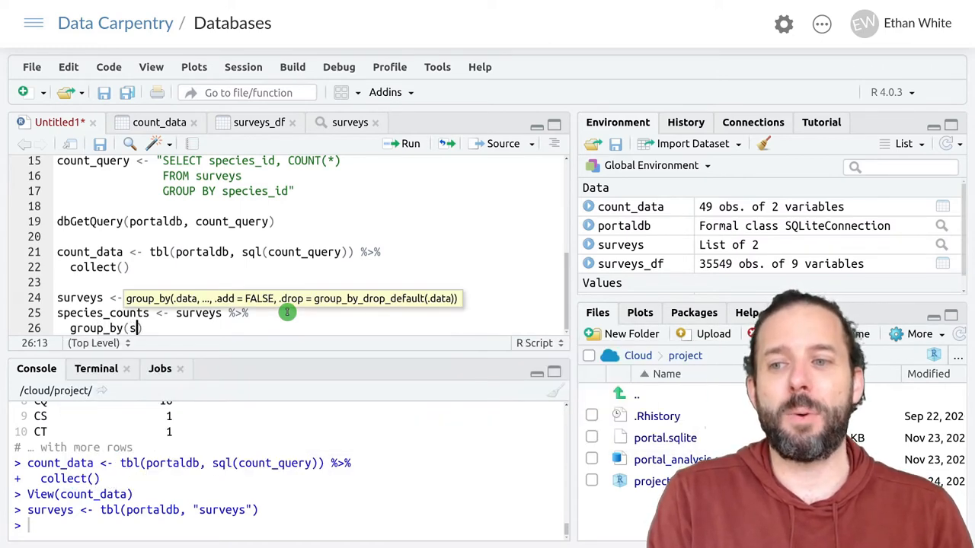
type("pecies_id")
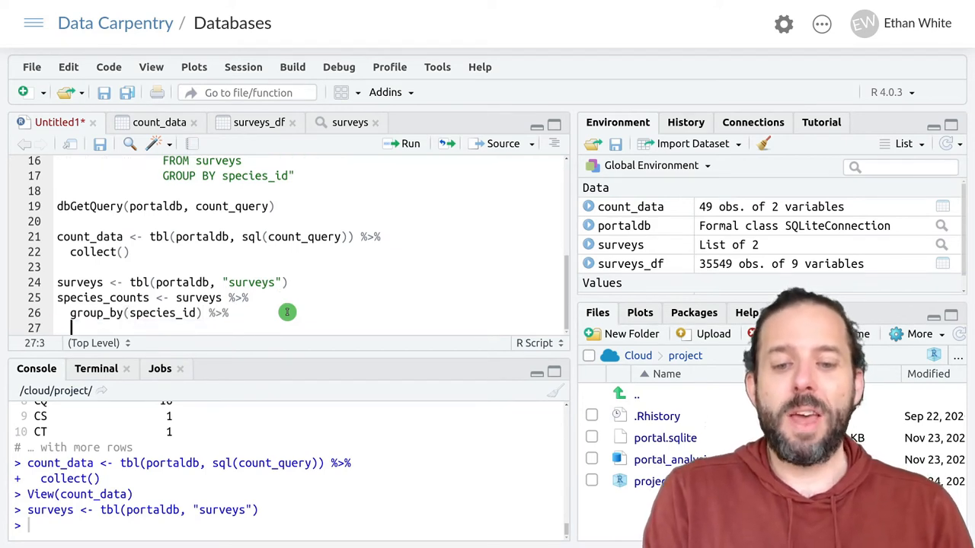
type("summarize(")
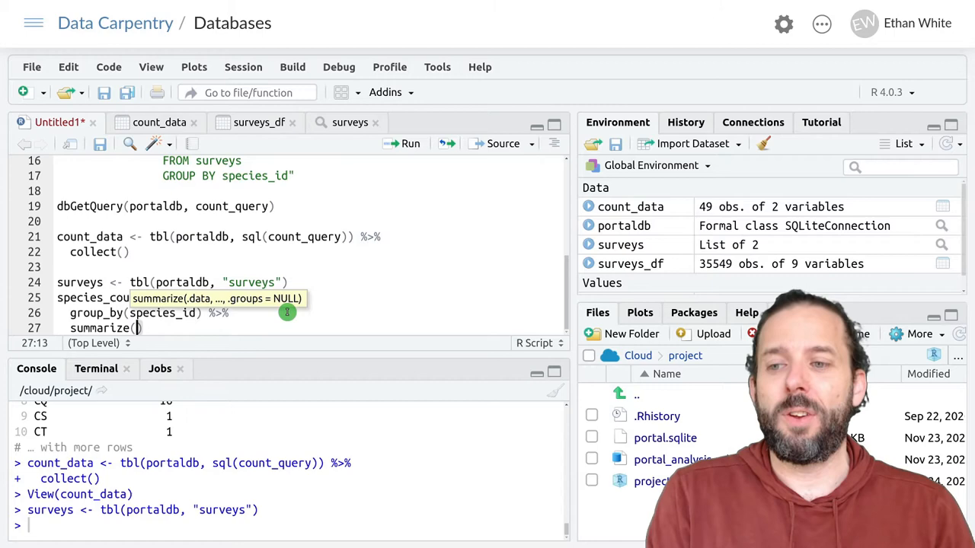
type("count = n(")
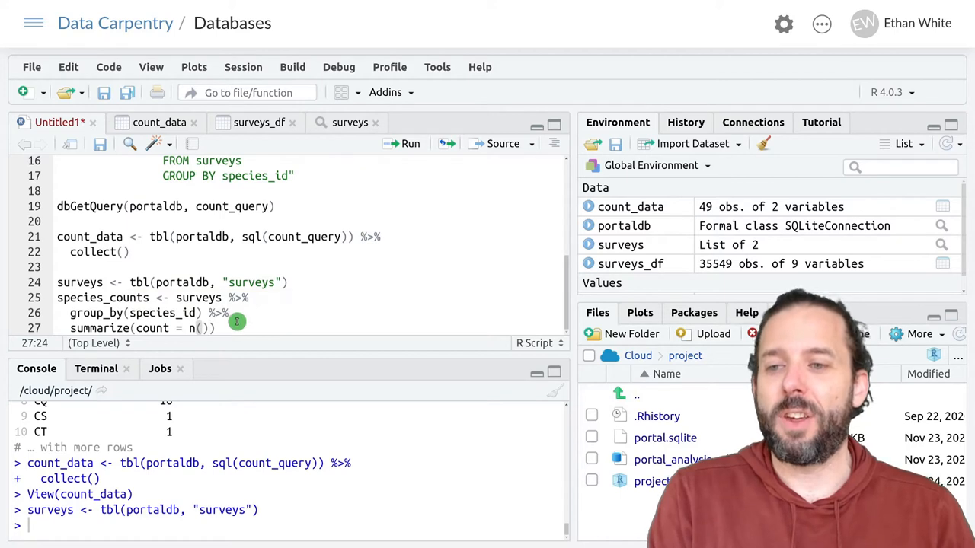
mouse_move(265, 329)
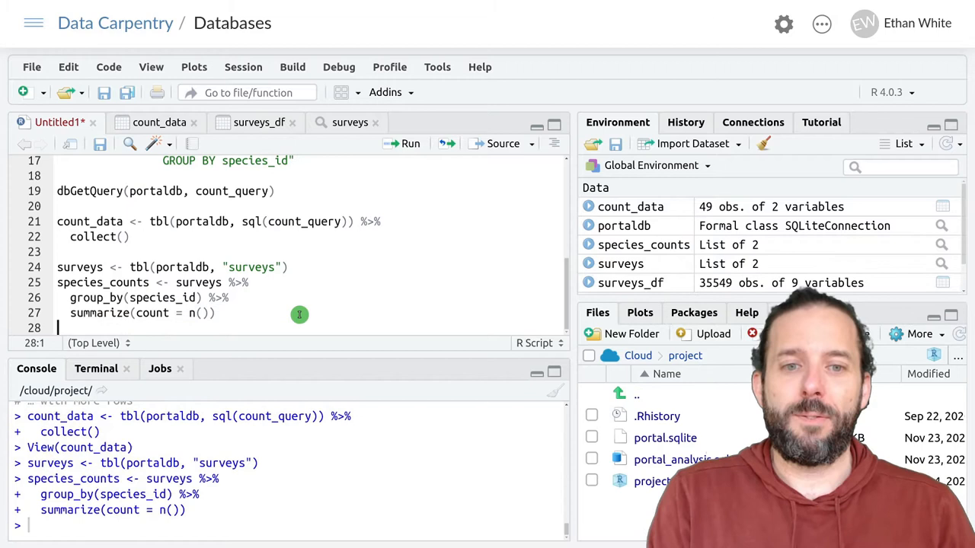
mouse_move(309, 294)
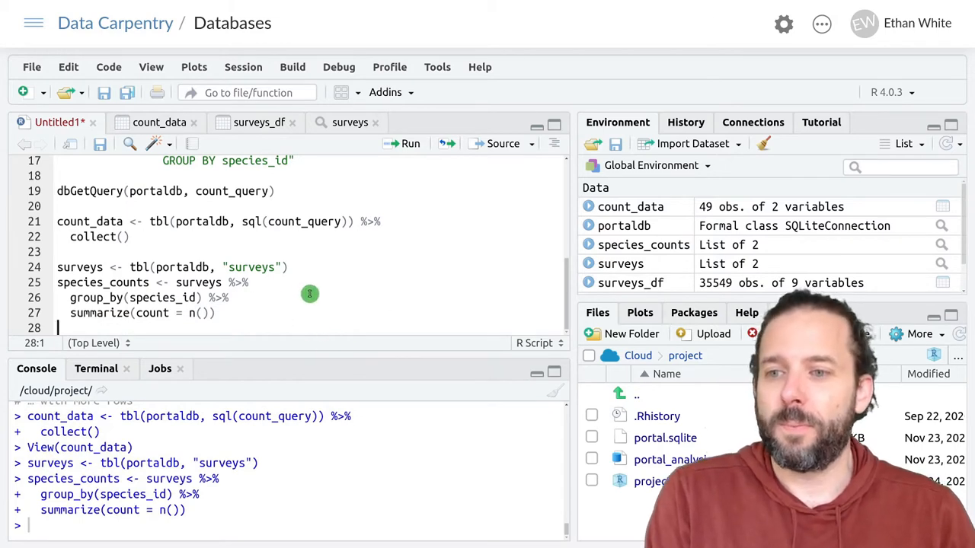
mouse_move(631, 282)
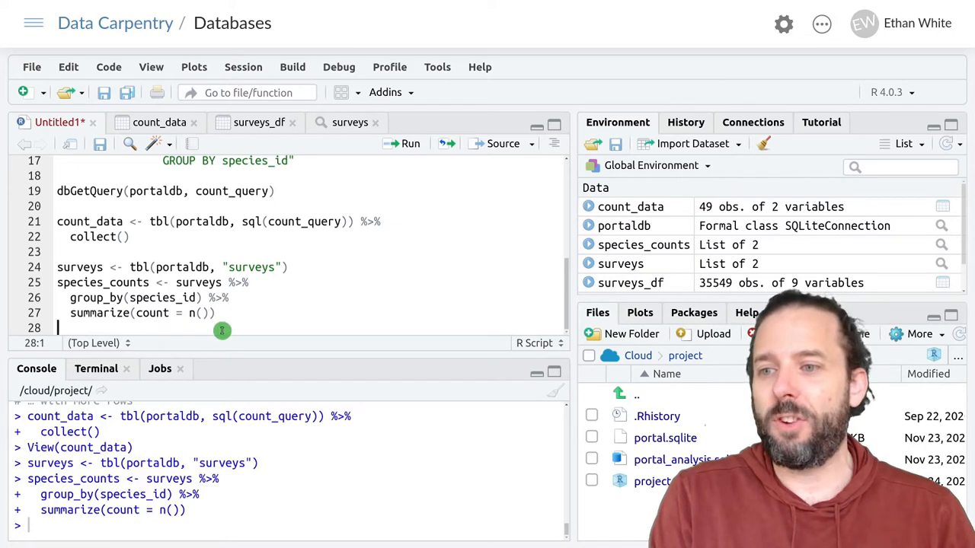
- Print species_counts in the console as a lazy query showing counts per species_id
type("species_counts")
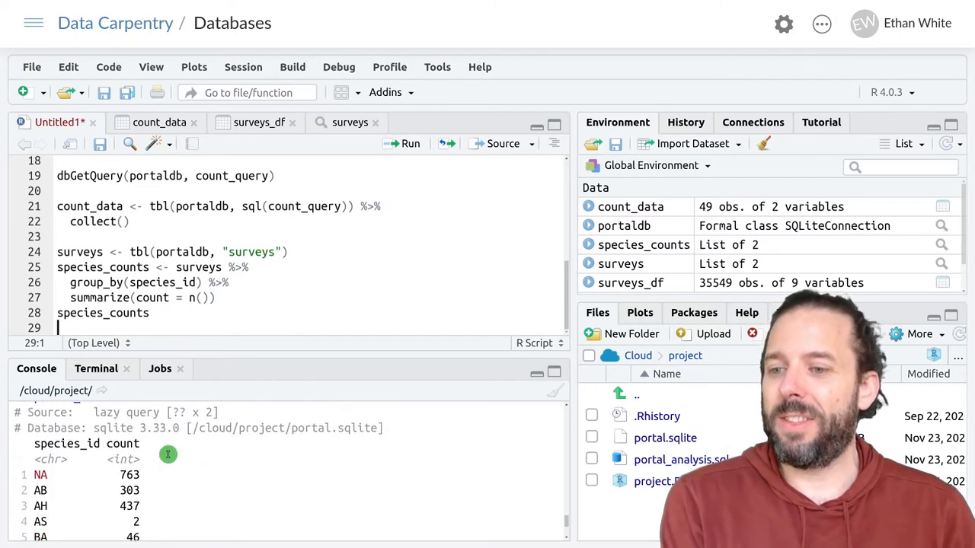
mouse_move(242, 472)
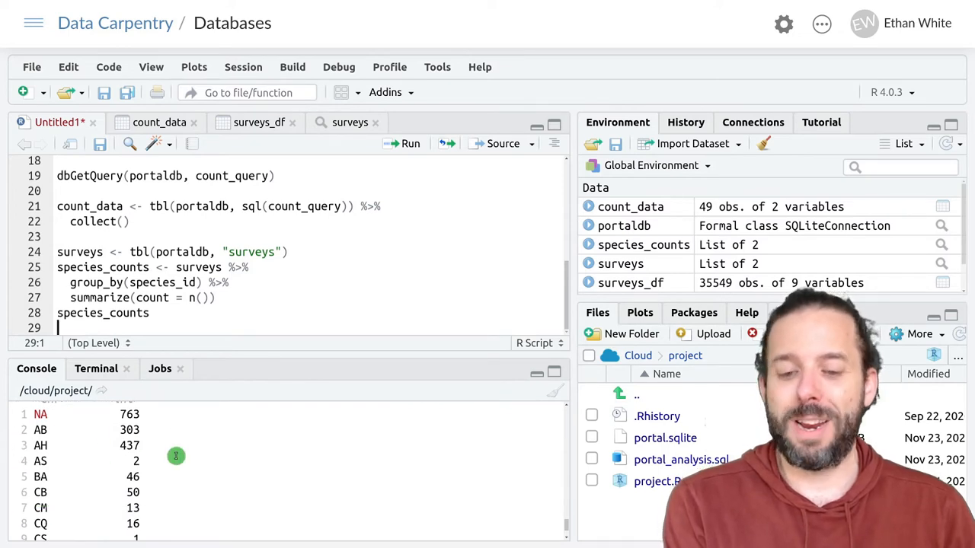
mouse_move(234, 484)
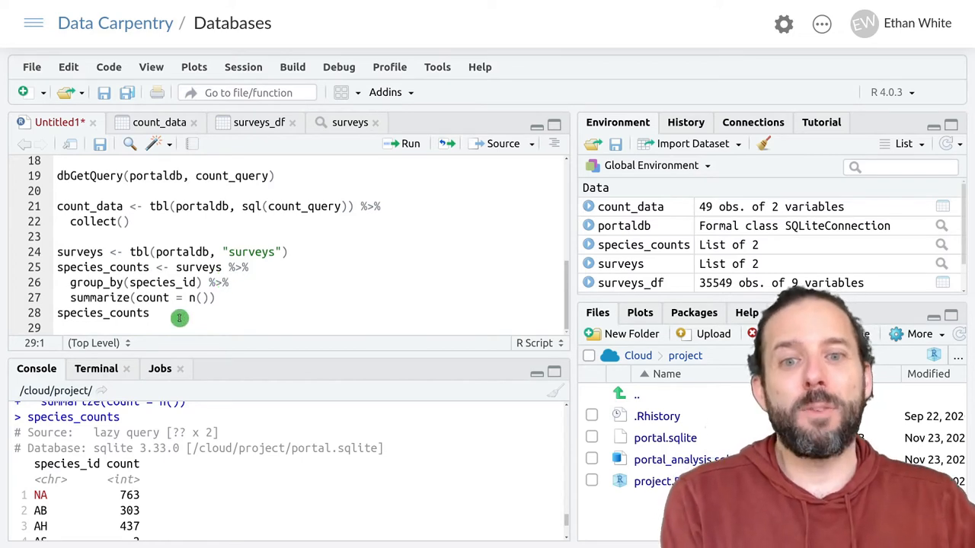
mouse_move(263, 297)
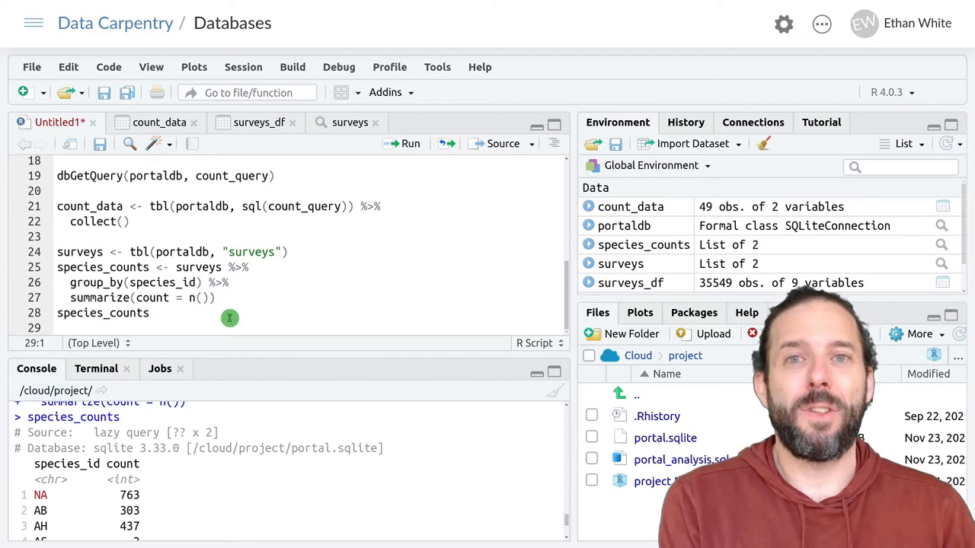
mouse_move(249, 306)
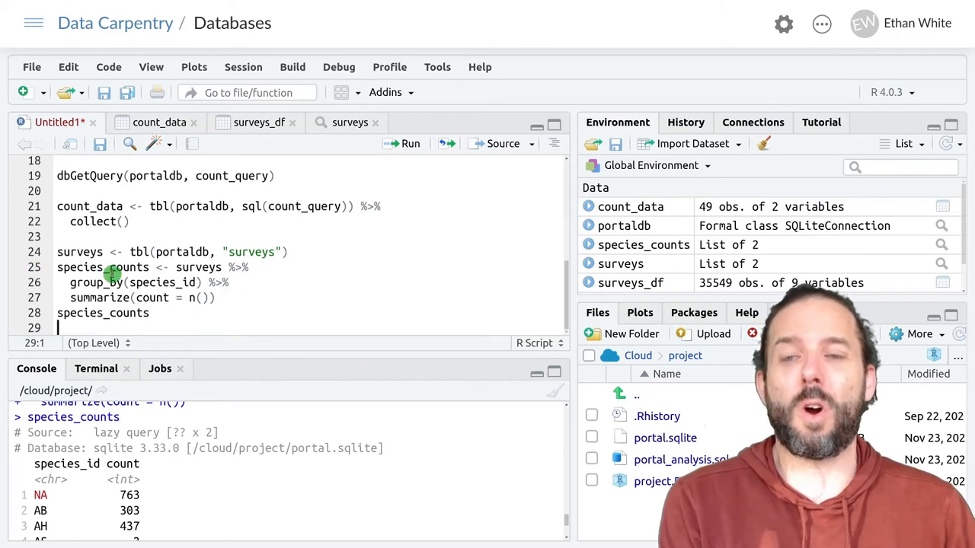
mouse_move(205, 256)
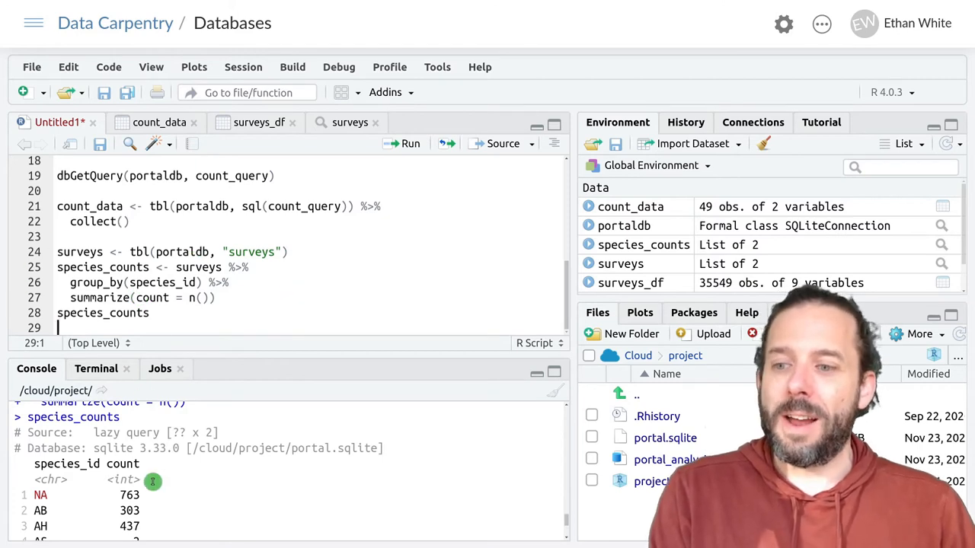
mouse_move(152, 433)
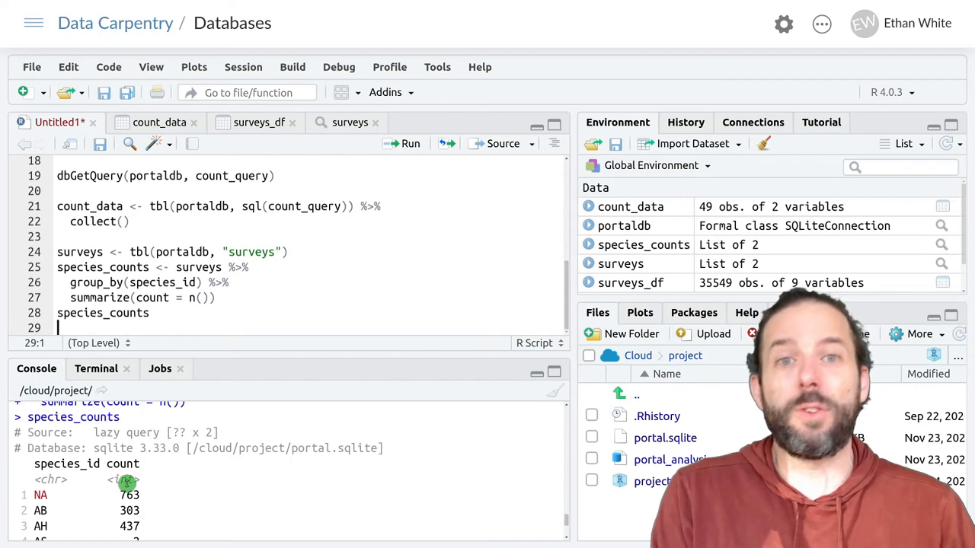
mouse_move(167, 510)
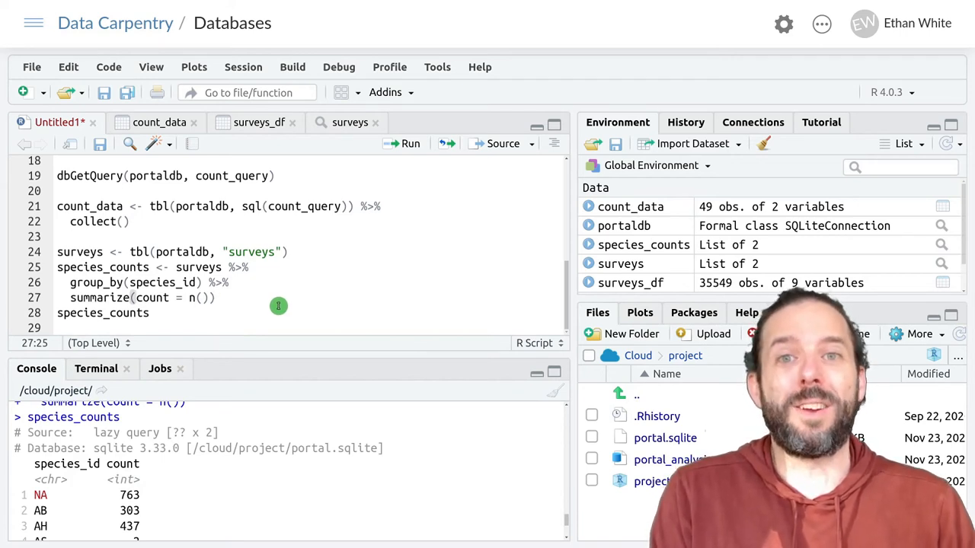
- Append %>% collect() to the pipeline so species_counts becomes a 49-row local data frame
type("%>%")
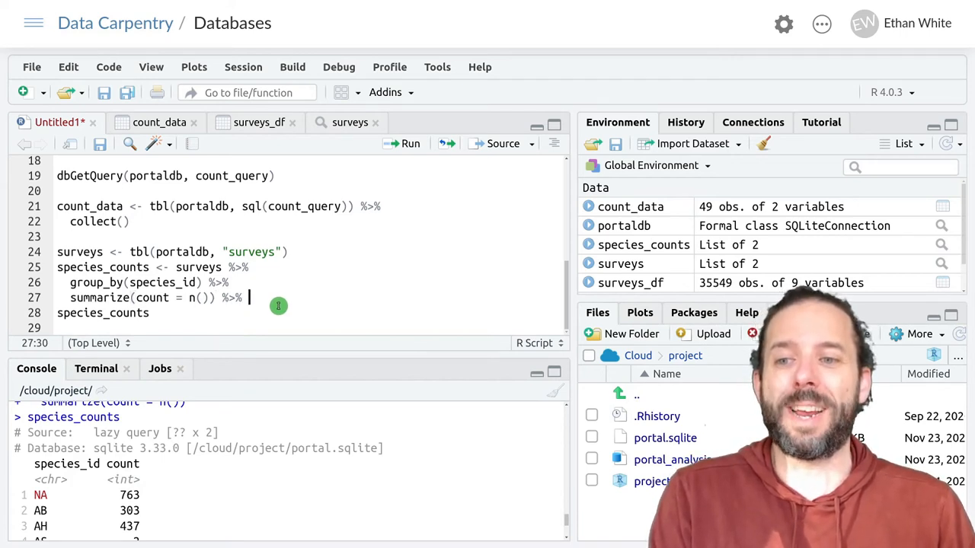
type("col")
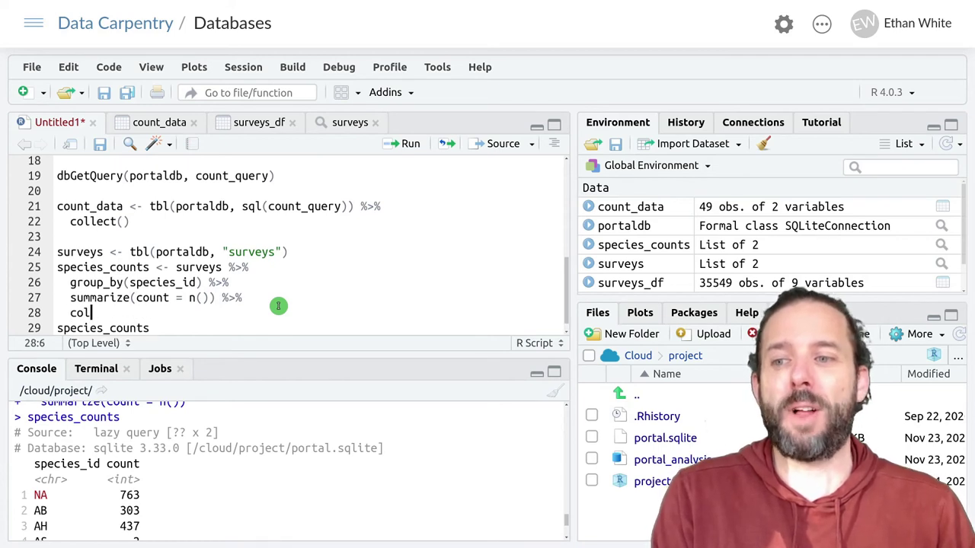
type("lect()")
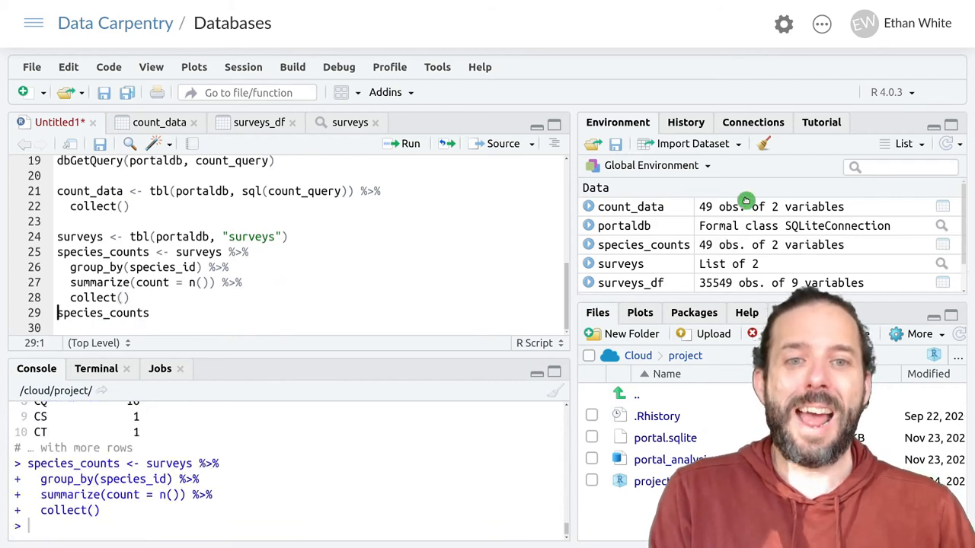
mouse_move(655, 243)
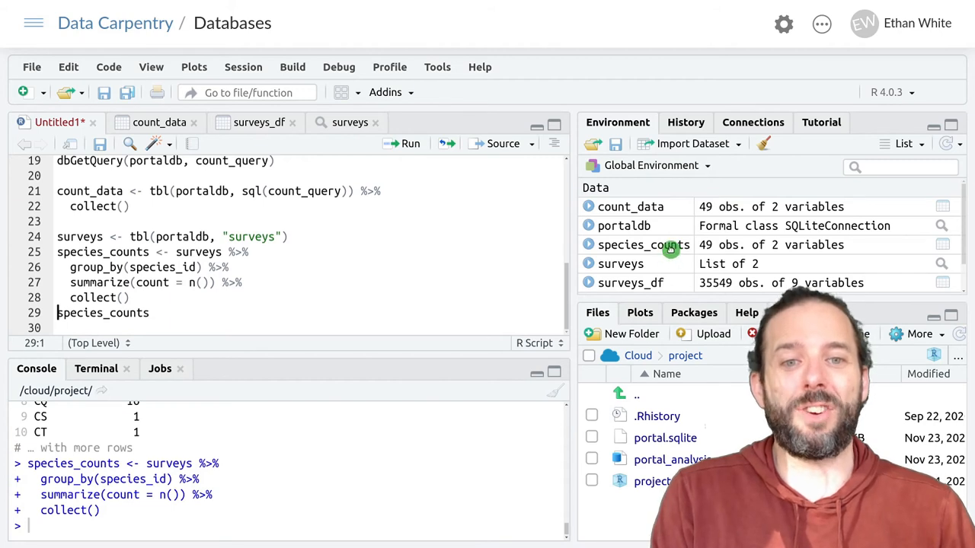
- View the species_counts table of 49 species counts in the data viewer, then return to the script
left_click(643, 244)
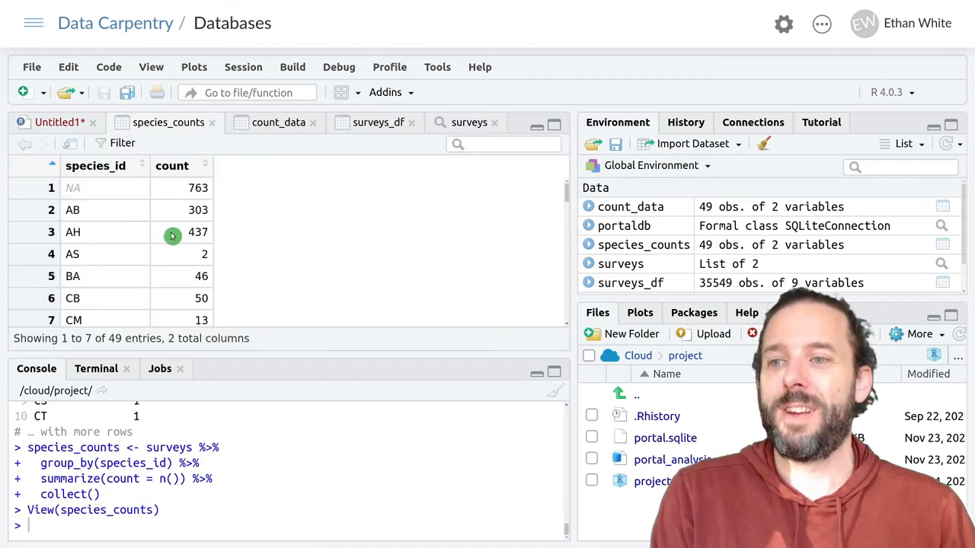
scroll("down", 3)
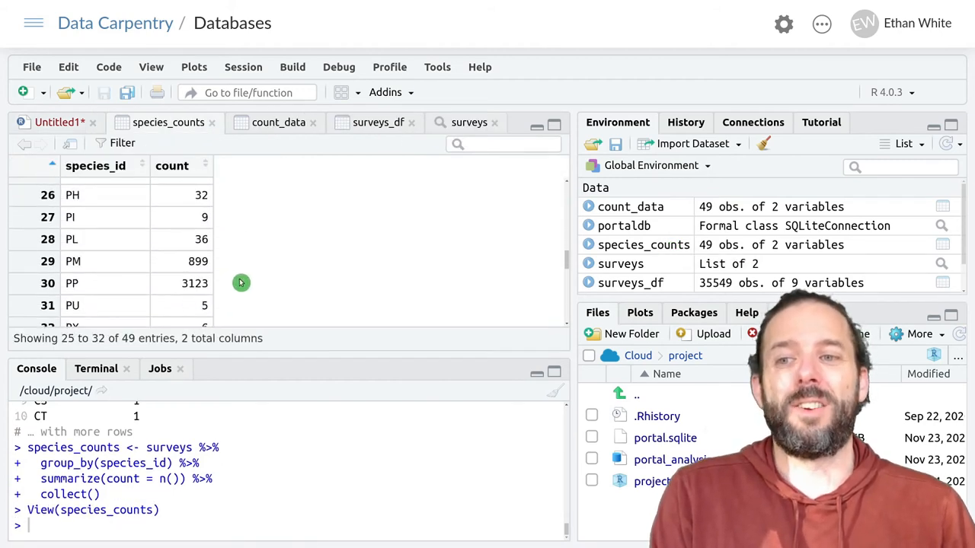
mouse_move(210, 246)
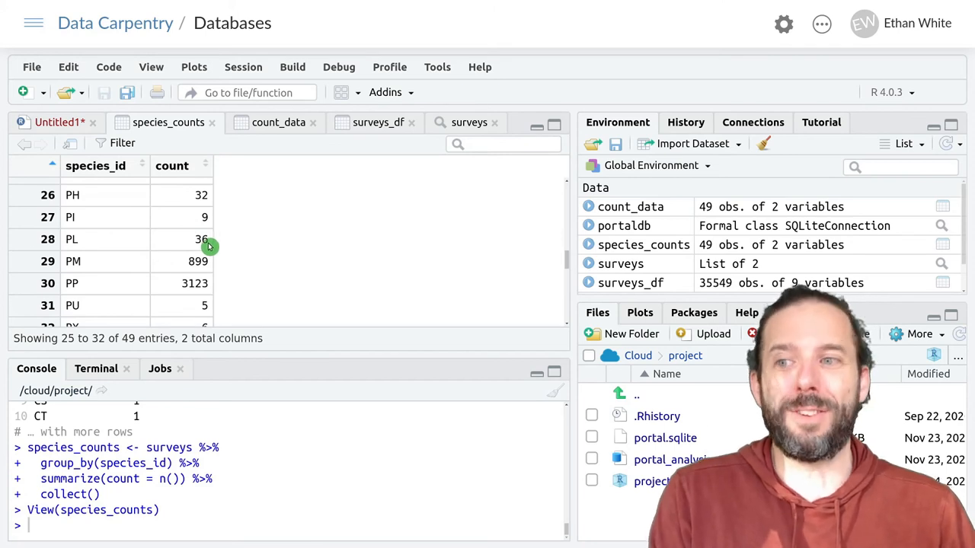
left_click(58, 122)
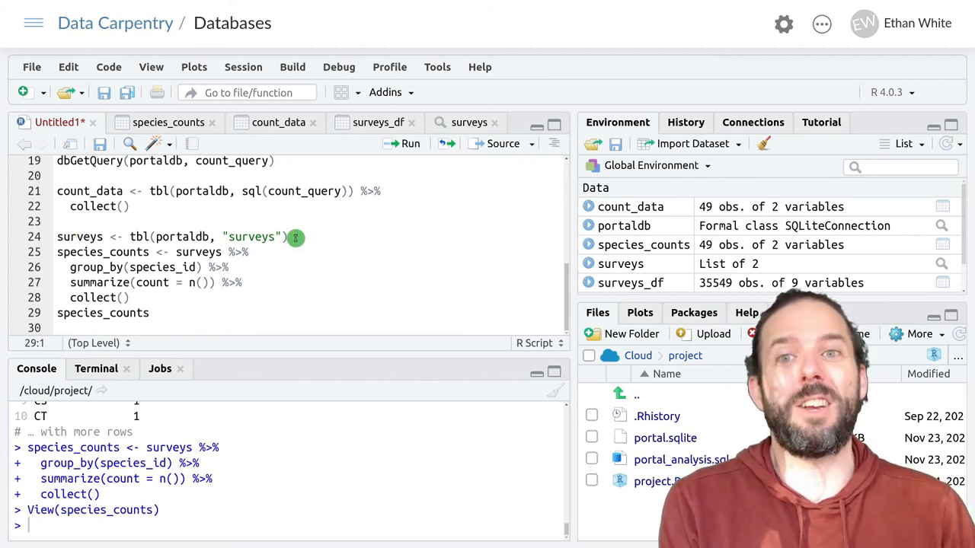
mouse_move(278, 237)
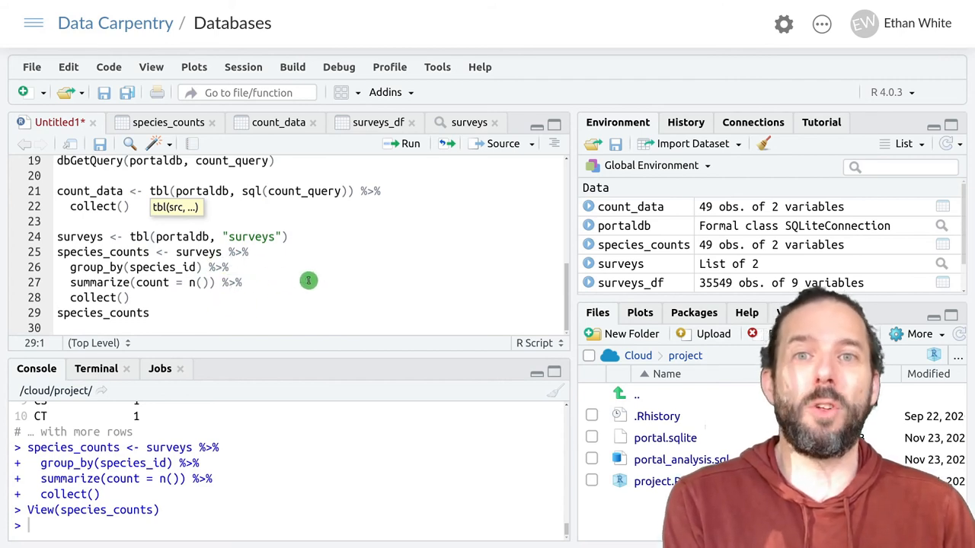
mouse_move(226, 274)
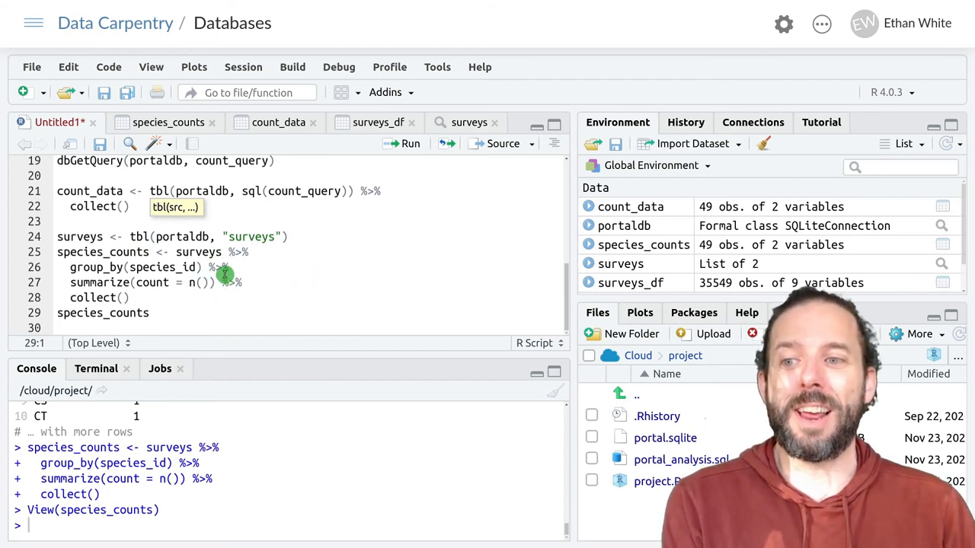